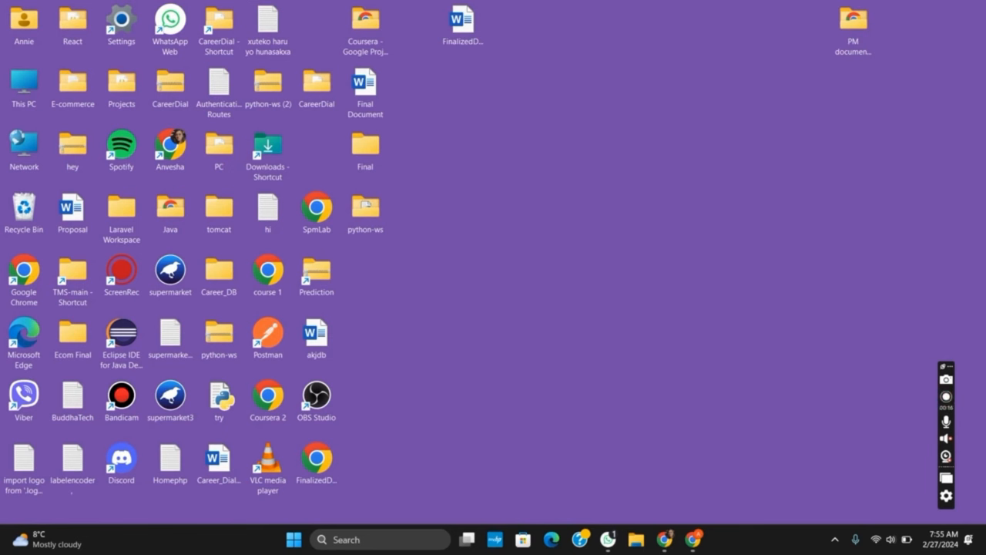
mouse_move(930, 474)
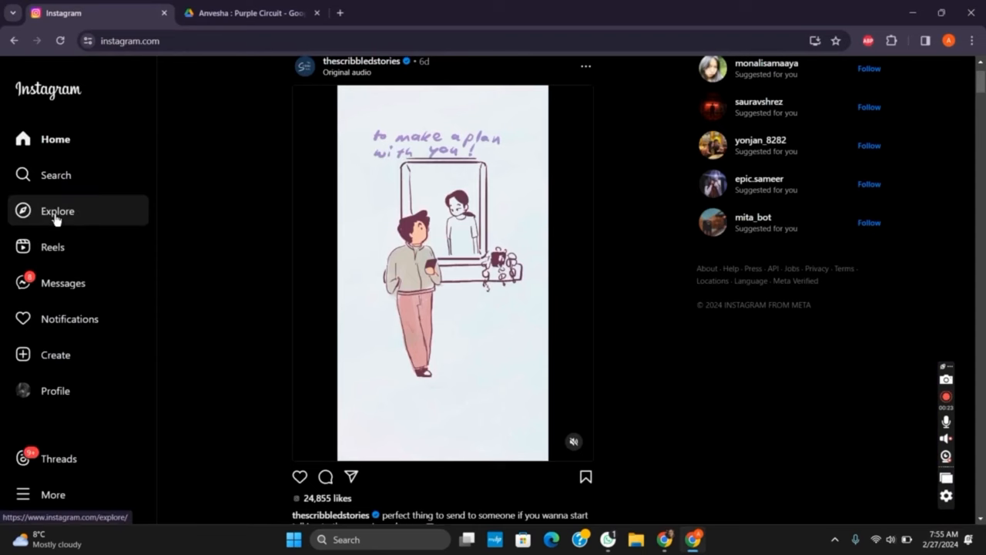
mouse_move(55, 354)
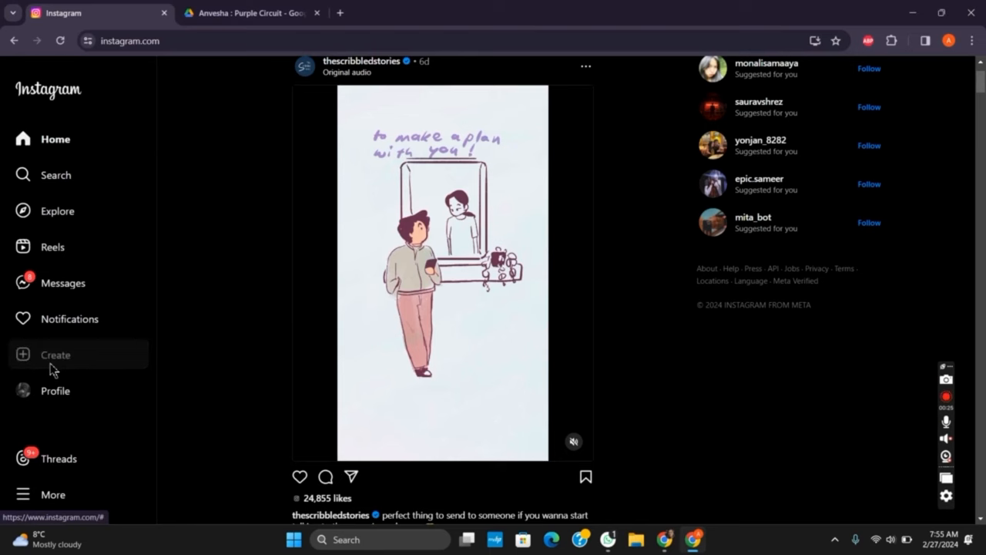
Step: Begin a new post and load the Practical Exam Schedule image from the Downloads folder
click(56, 355)
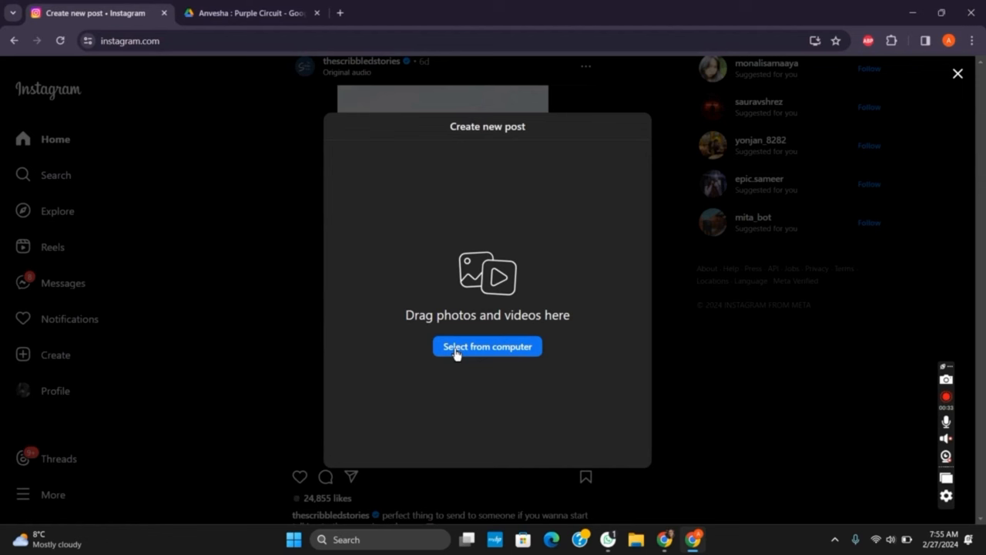
click(487, 345)
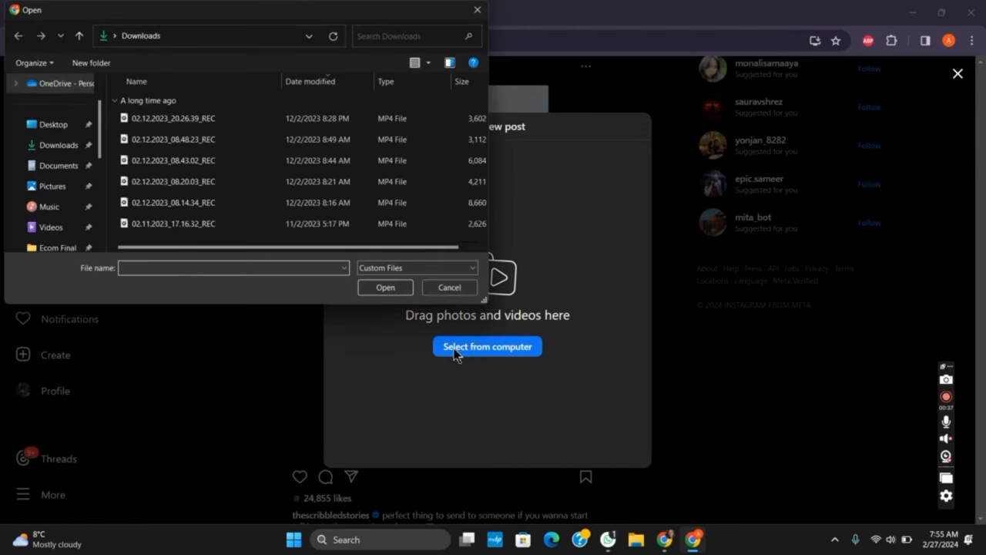
scroll(up, 3)
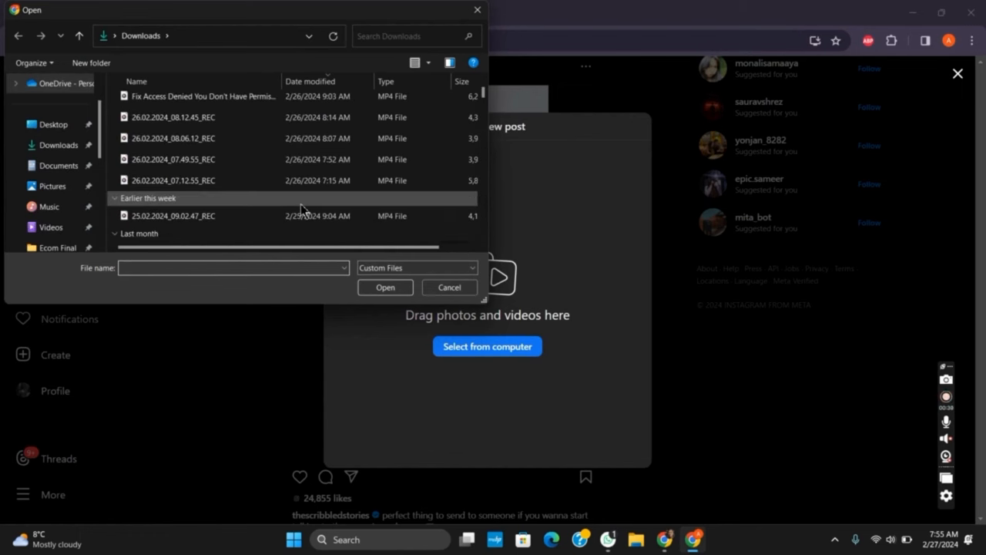
click(385, 287)
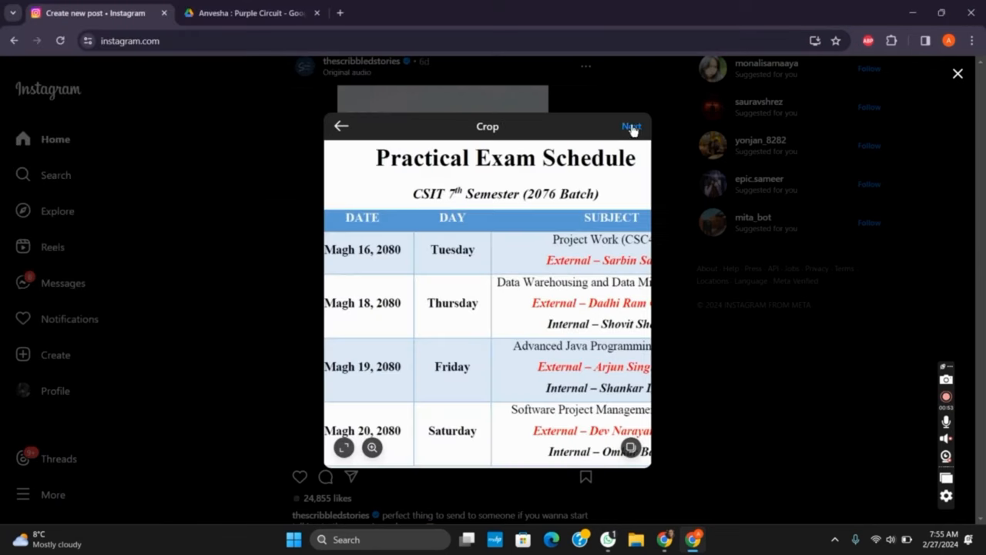
Step: Advance the draft past filters to the caption page and review its post settings
click(630, 127)
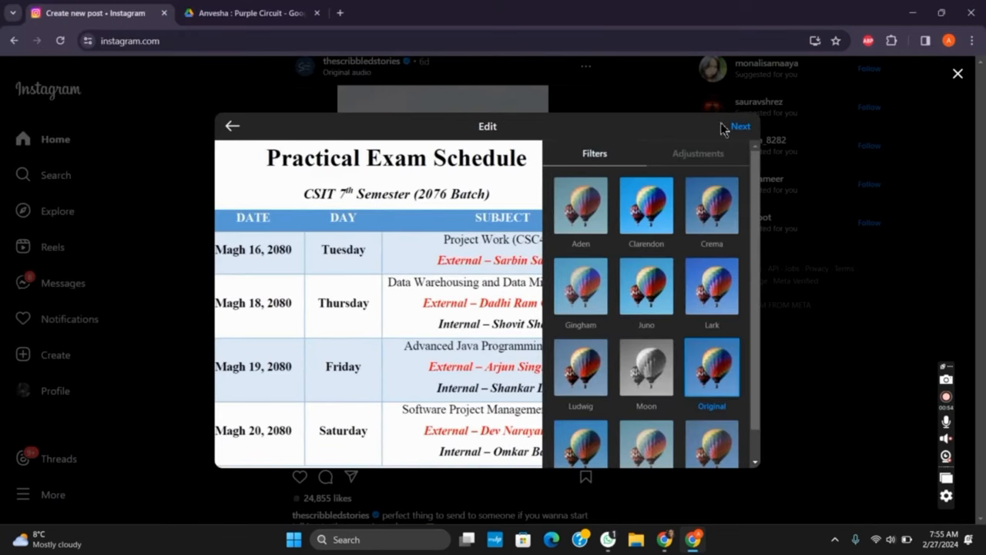
click(739, 126)
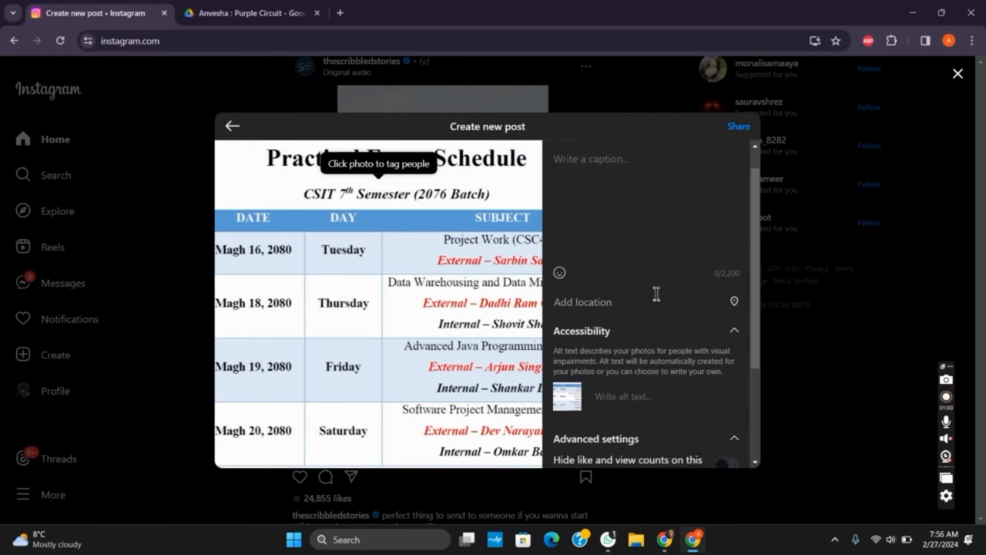
scroll(down, 3)
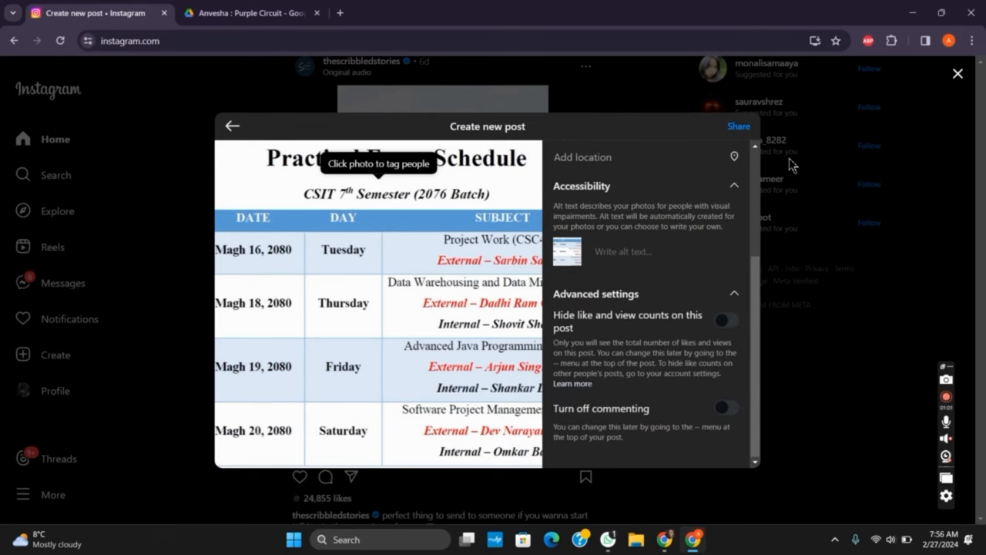
Step: Back out of the draft, confirm Discard, and close the empty new-post window
click(233, 126)
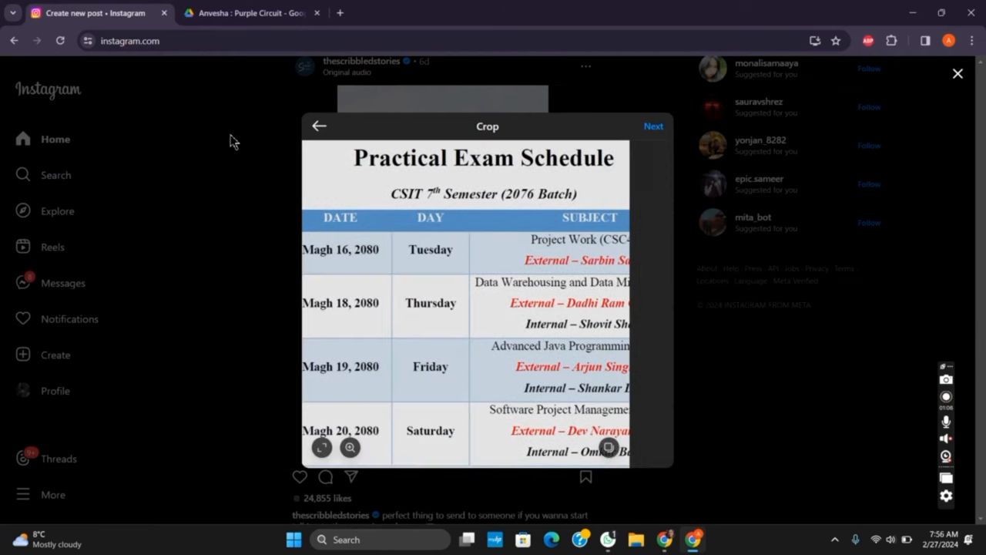
click(319, 127)
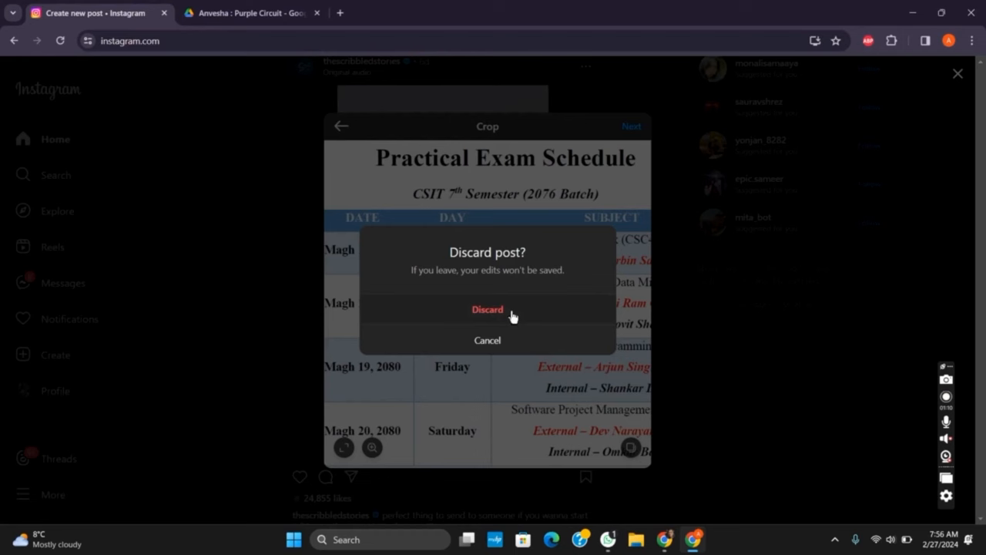
click(487, 308)
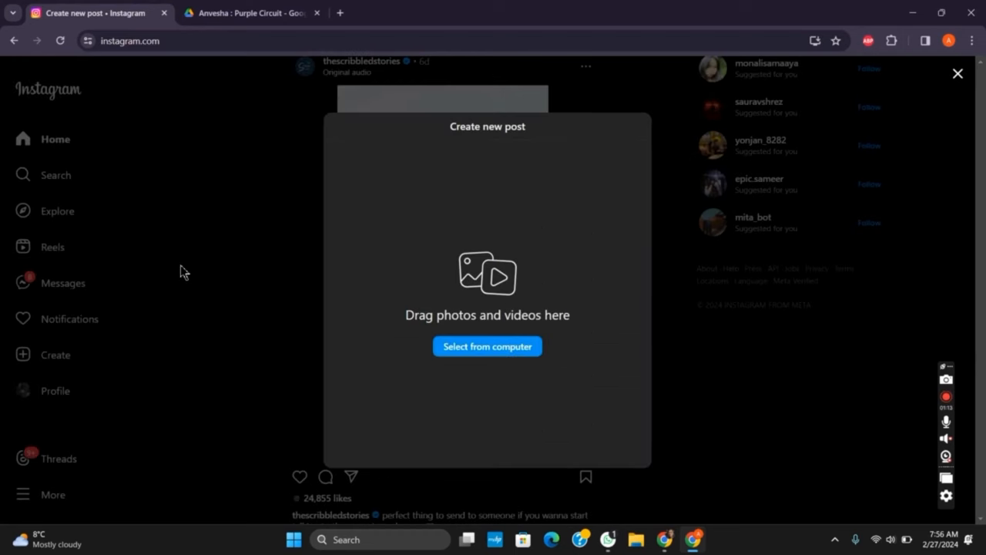
click(958, 74)
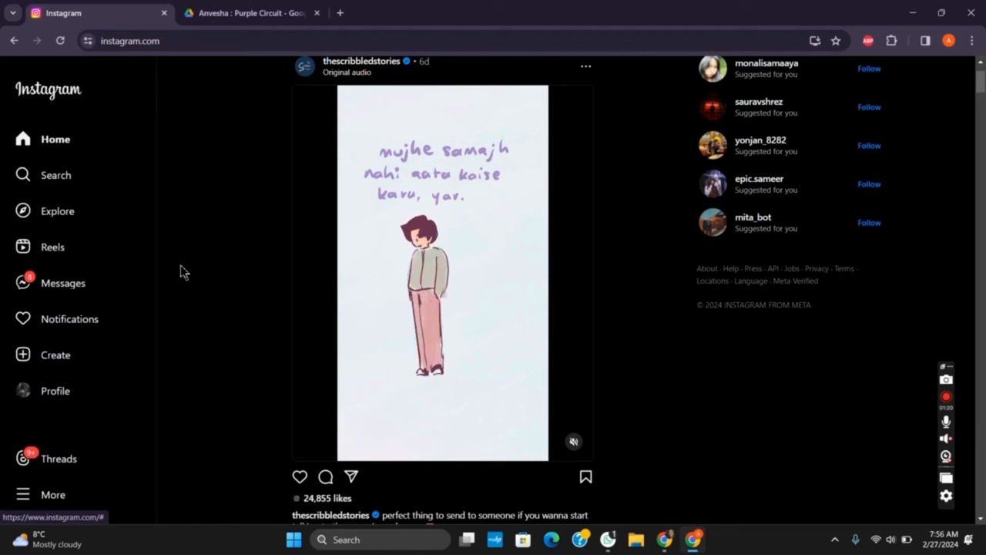
Step: Scroll down the home feed past the first post to a Real Madrid post
scroll(down, 3)
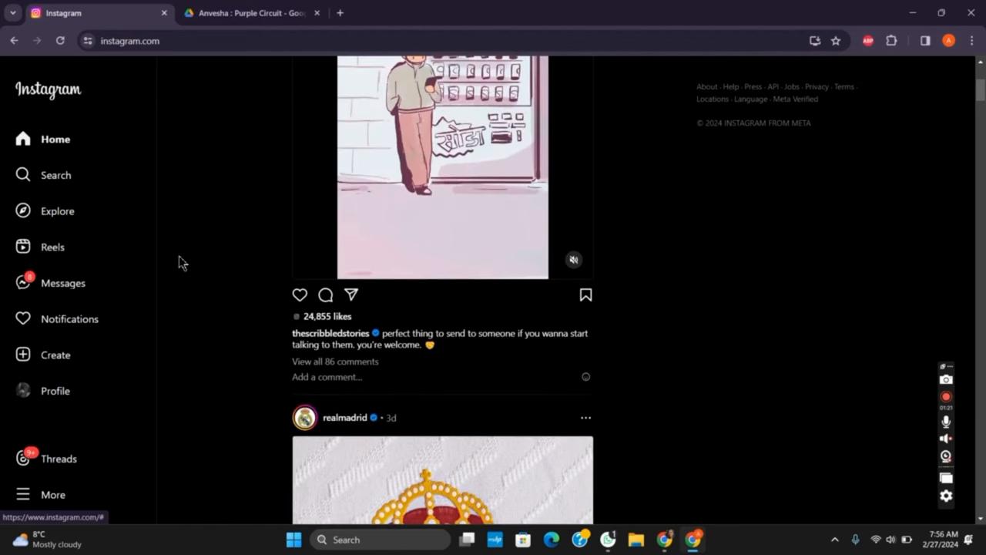
scroll(down, 3)
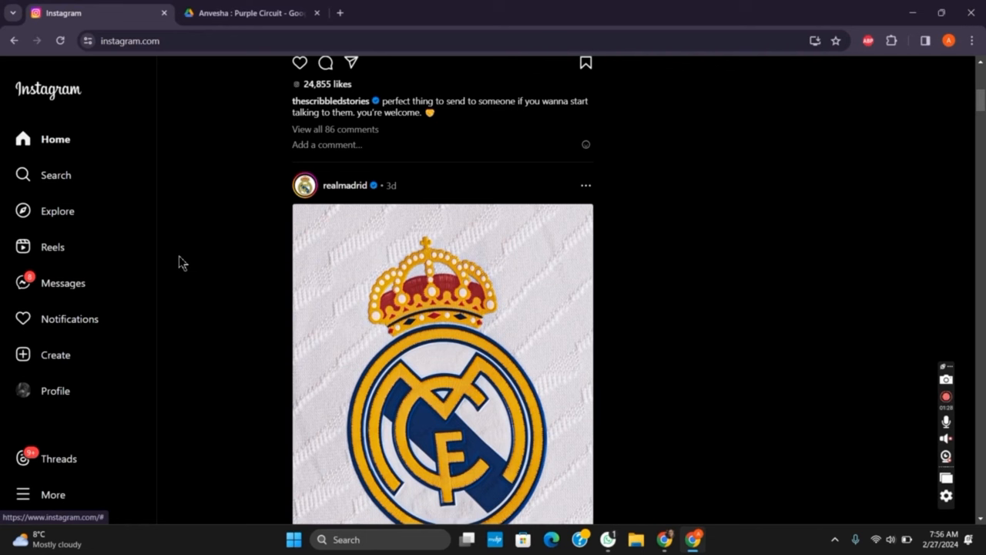
mouse_move(561, 367)
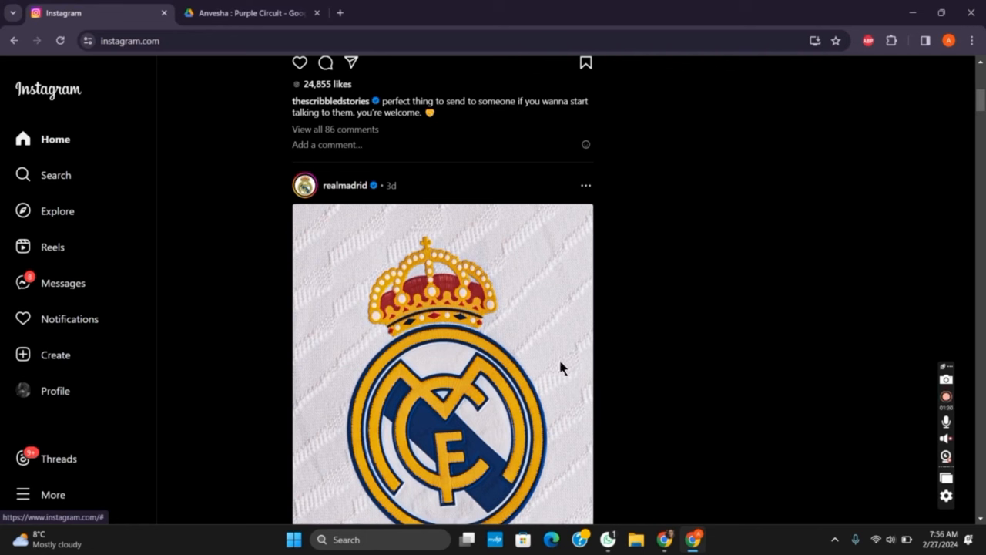